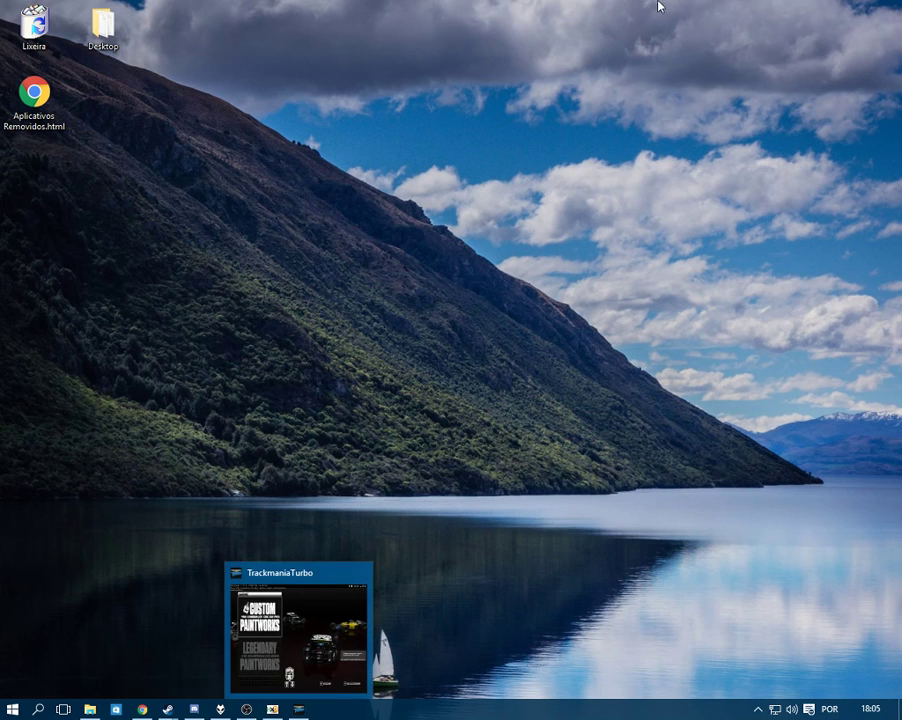
Bring HxD forward with the Trackmania Turbo Profile.Gbx file loaded.
left_click(270, 704)
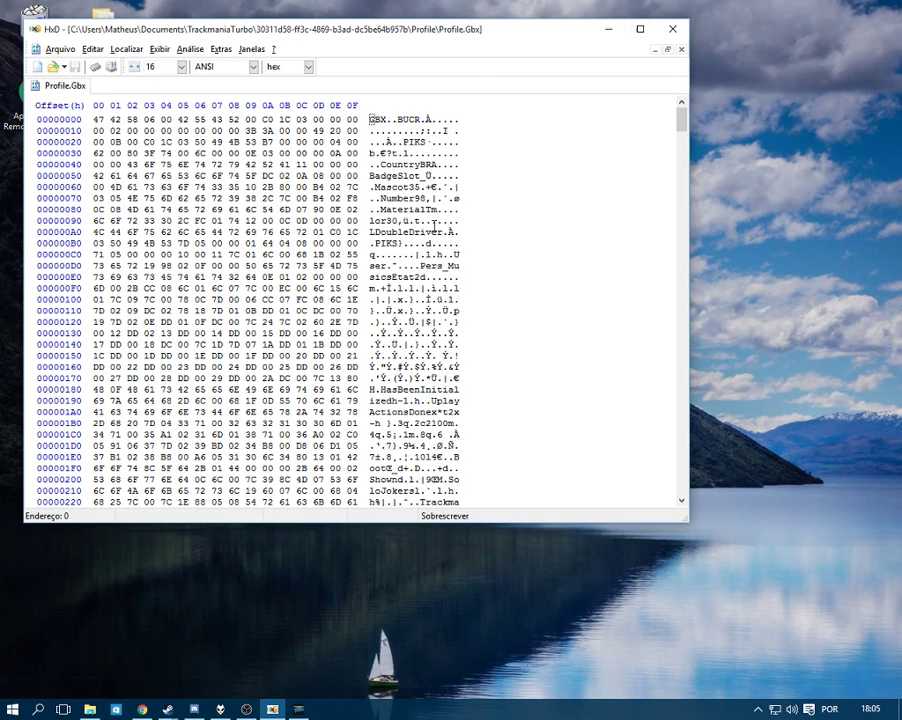
left_click(100, 232)
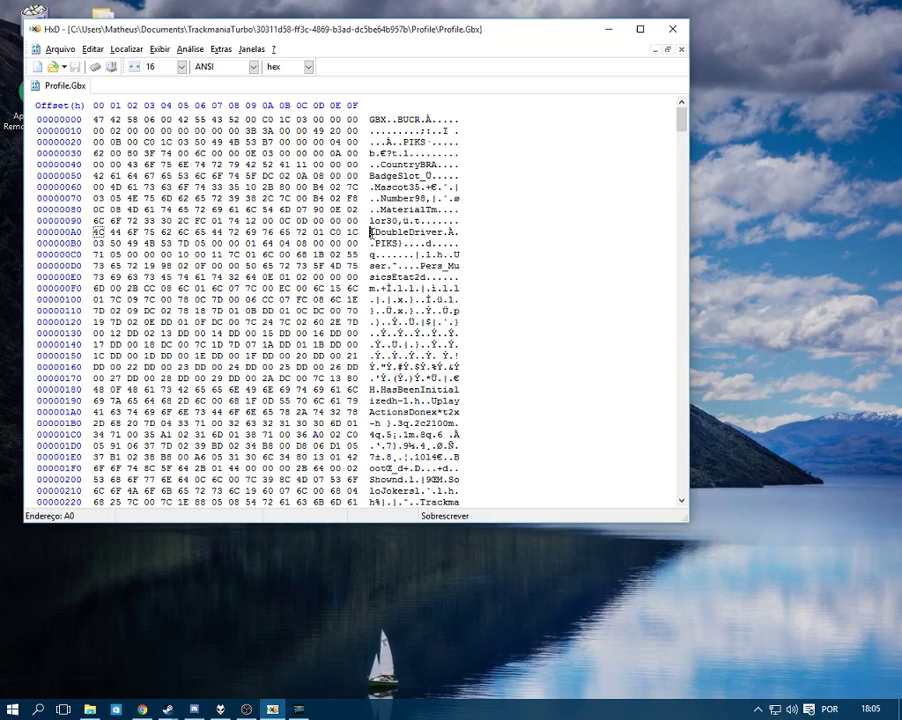
mouse_move(608, 32)
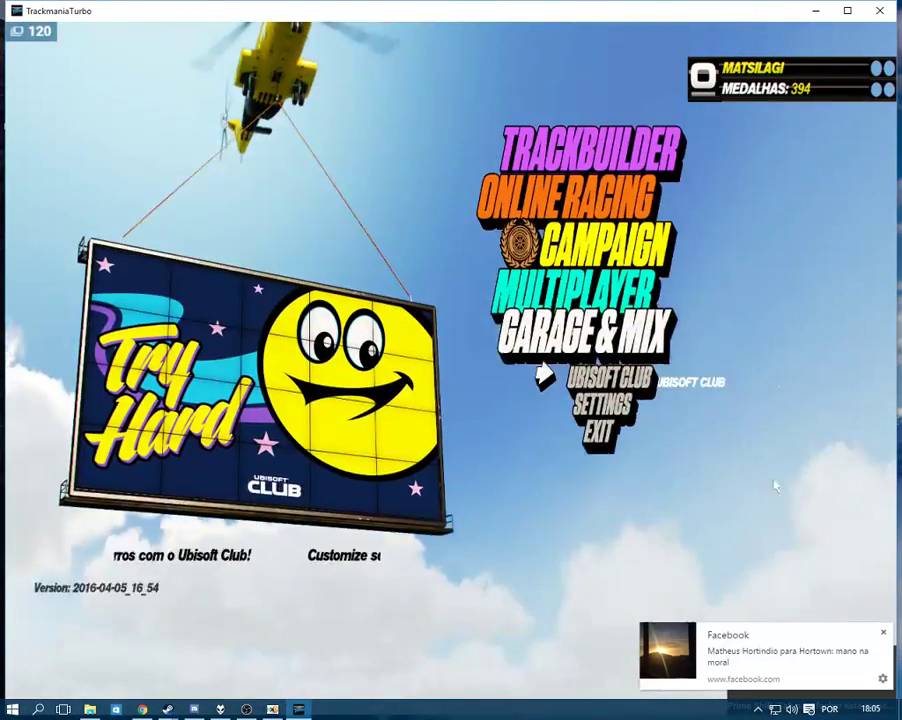
Exit Trackmania Turbo via EXIT and confirm with SIM.
left_click(598, 432)
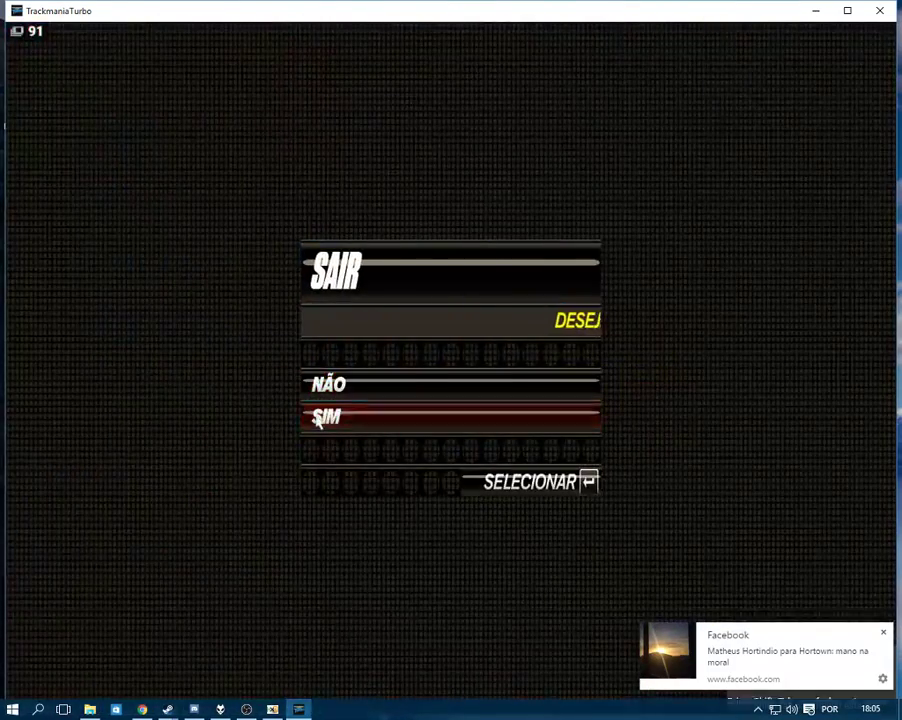
left_click(328, 416)
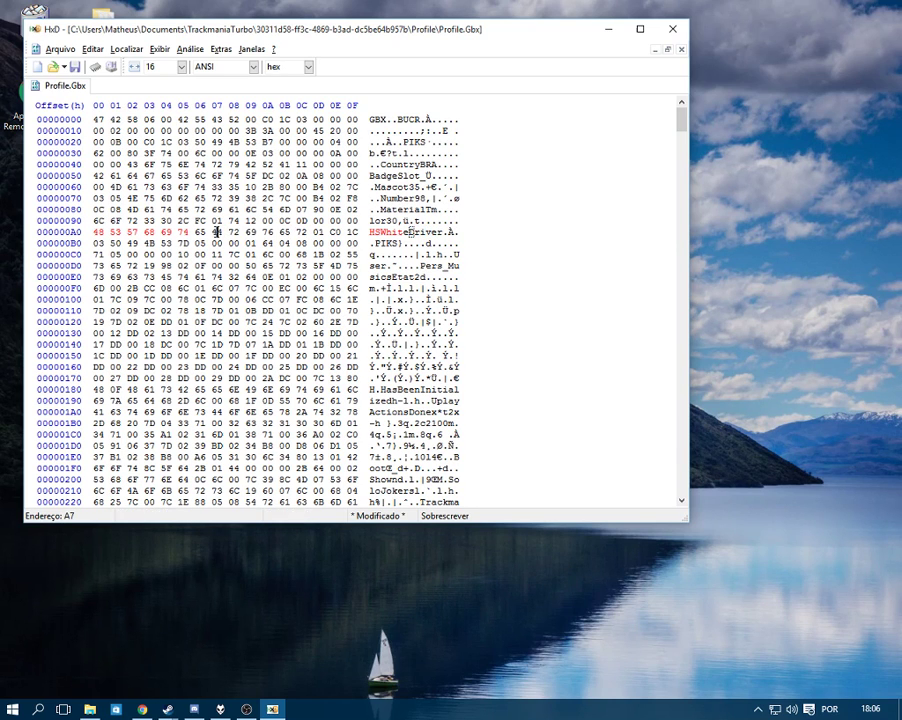
Select the old skin name bytes at offset A0 for overwriting with the unlockable skin name.
left_click_drag(216, 232, 268, 232)
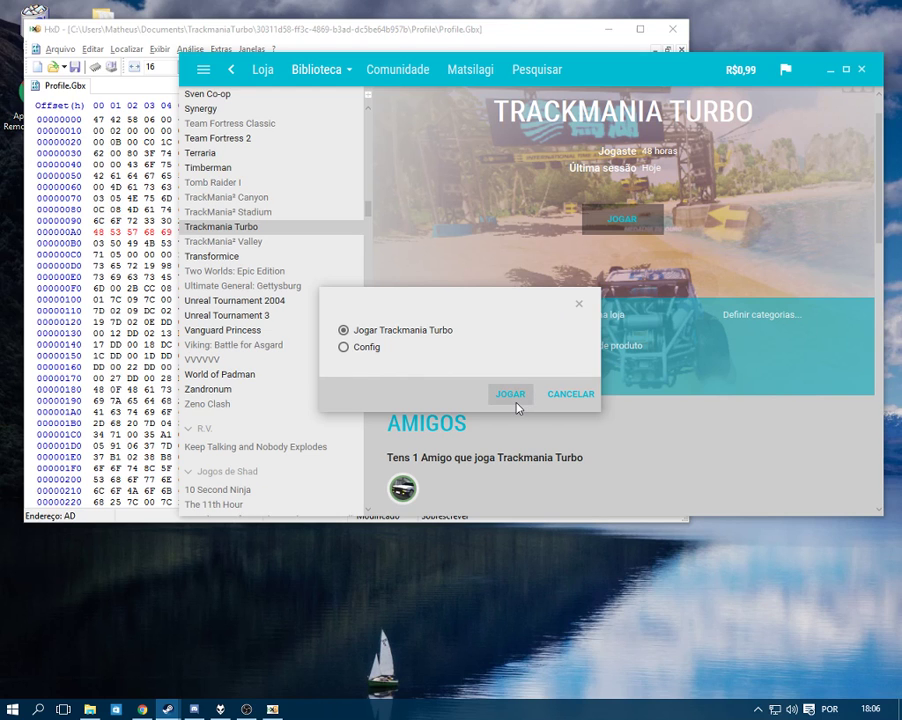
Launch Trackmania Turbo with 'Jogar Trackmania Turbo' via JOGAR.
left_click(510, 394)
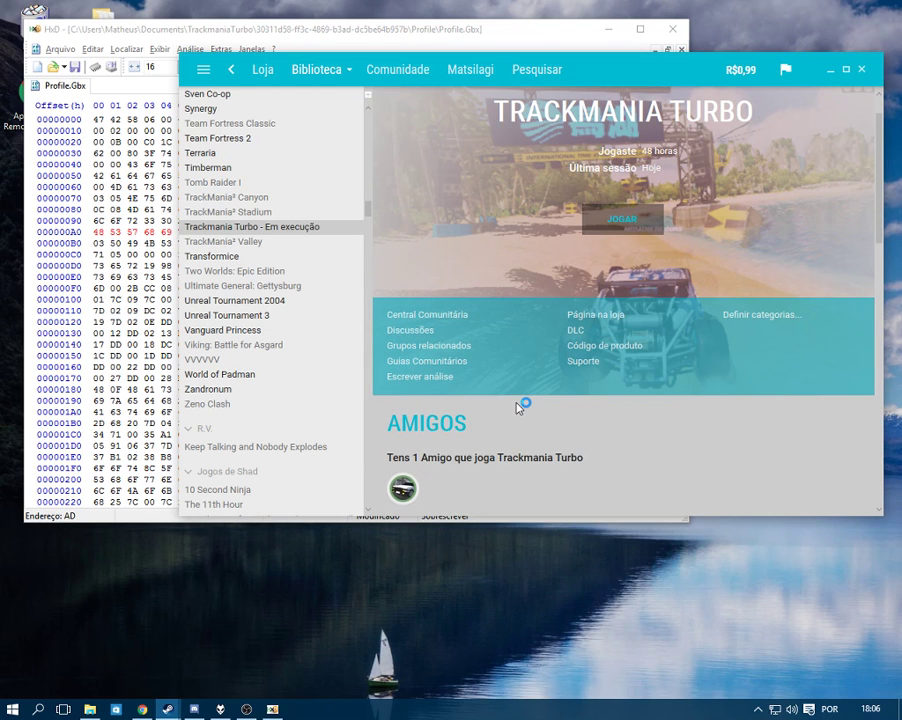
mouse_move(620, 258)
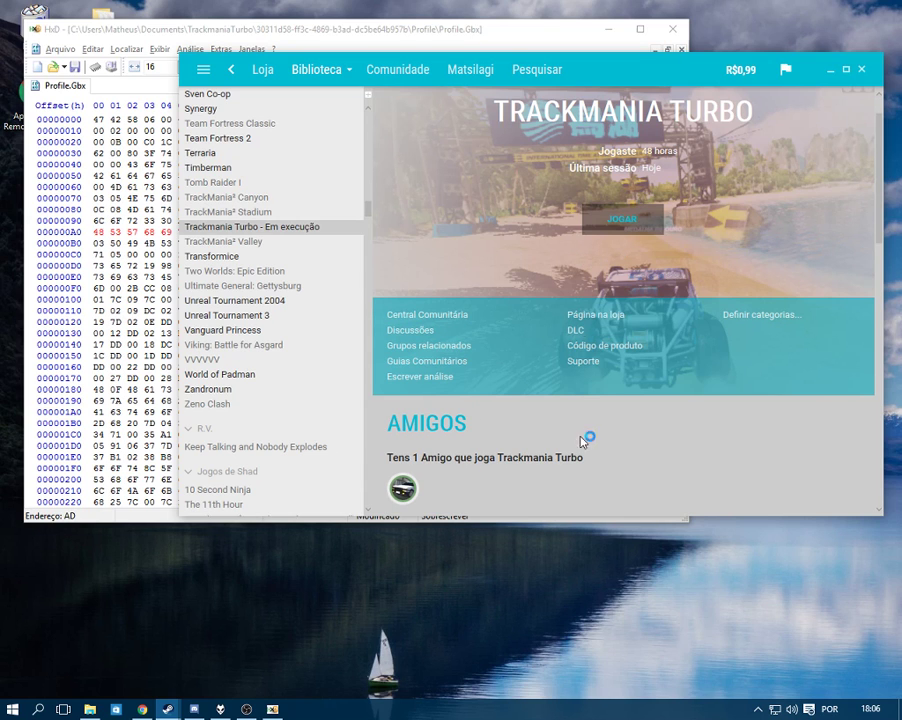
mouse_move(712, 176)
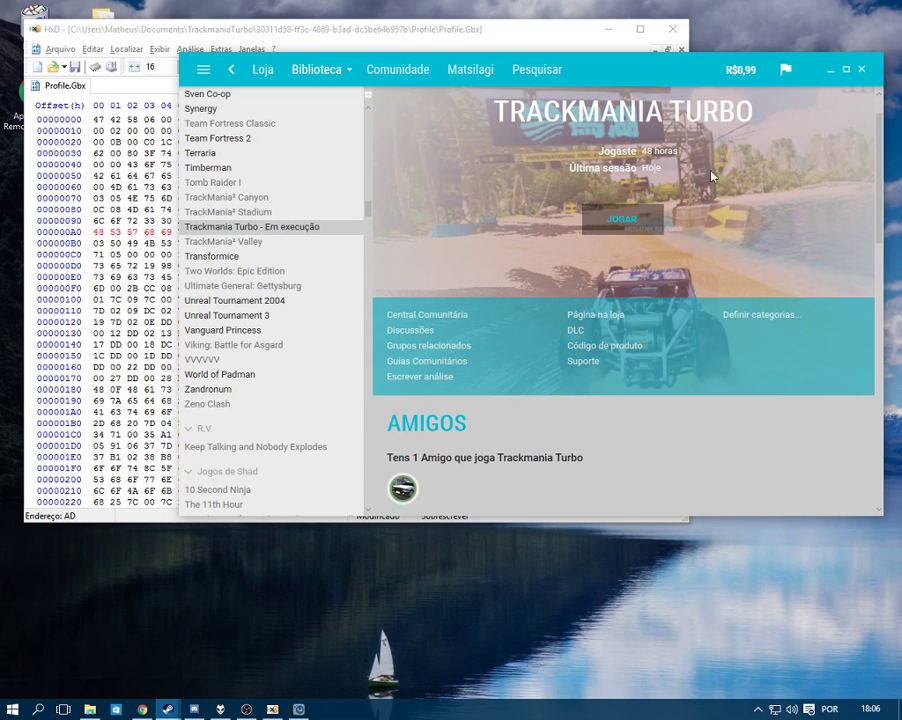